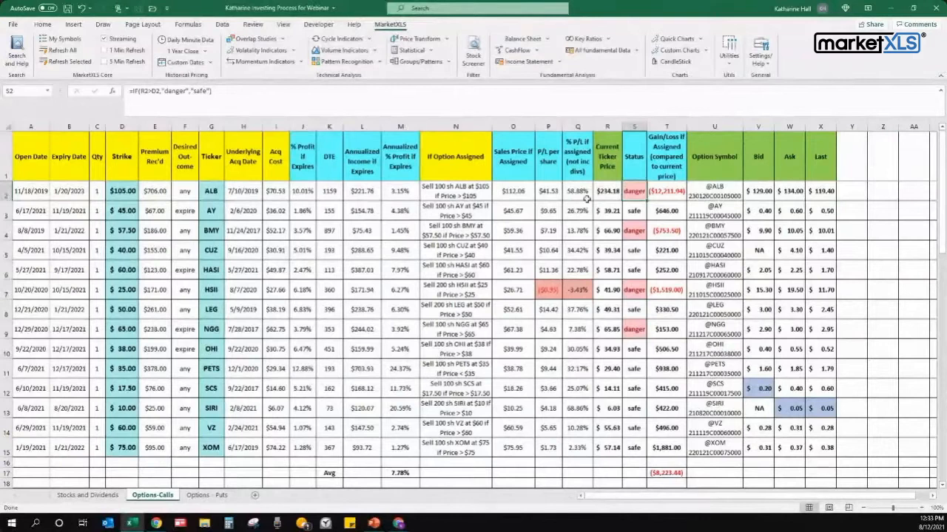
Review the first ALB position's open date, strike price and expiry dates 11/18/2019 and 1/20/2023
{"action": "left_click", "coordinate": [607, 191]}
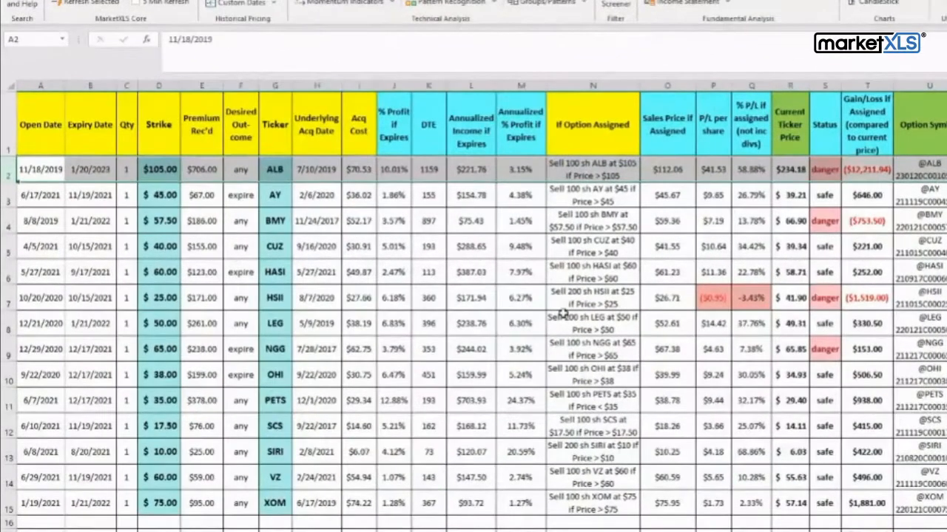
{"action": "mouse_move", "coordinate": [477, 266]}
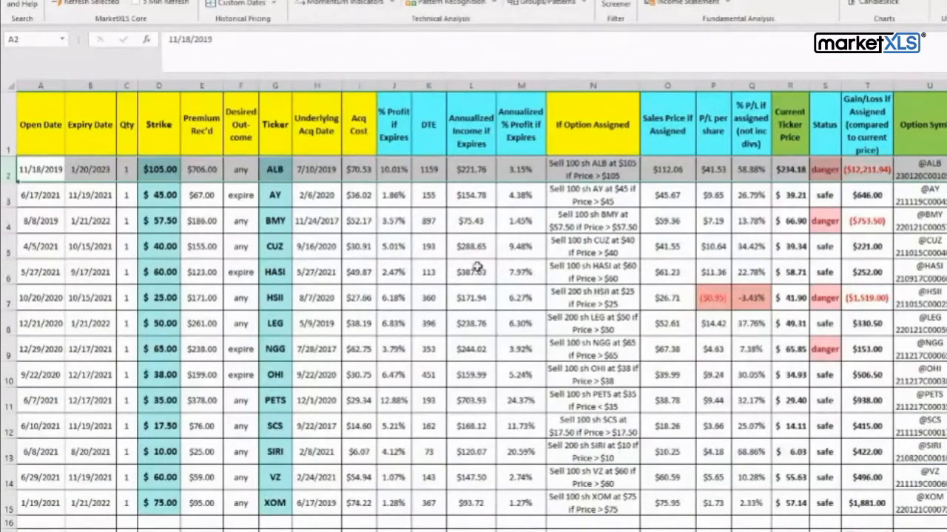
{"action": "left_click", "coordinate": [274, 169]}
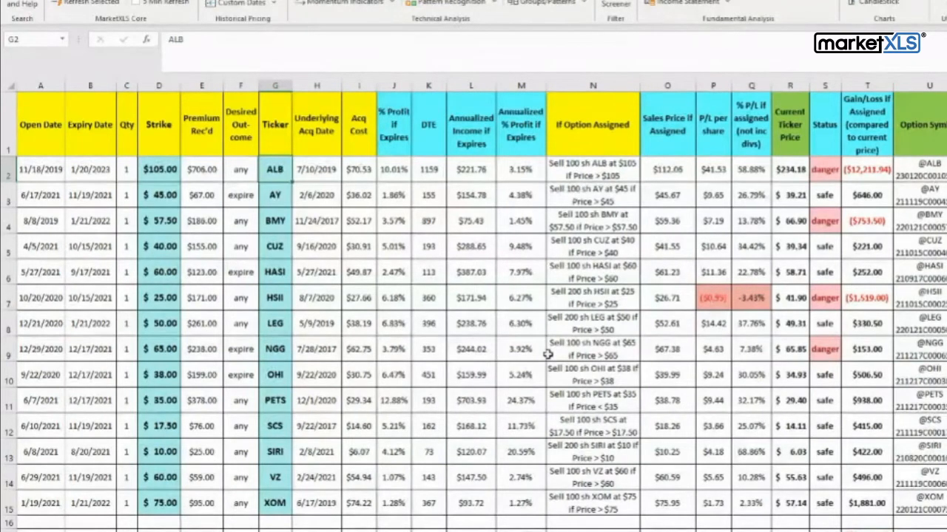
{"action": "mouse_move", "coordinate": [362, 170]}
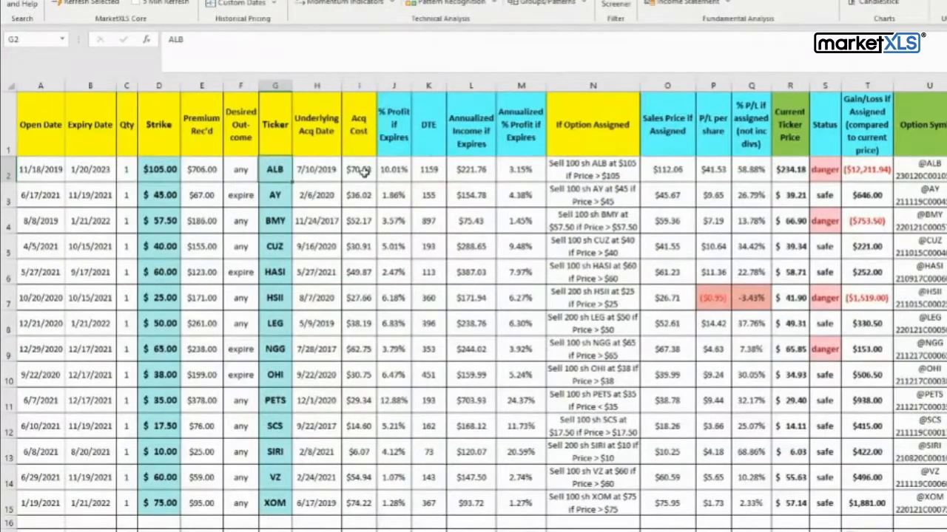
{"action": "left_click", "coordinate": [359, 170]}
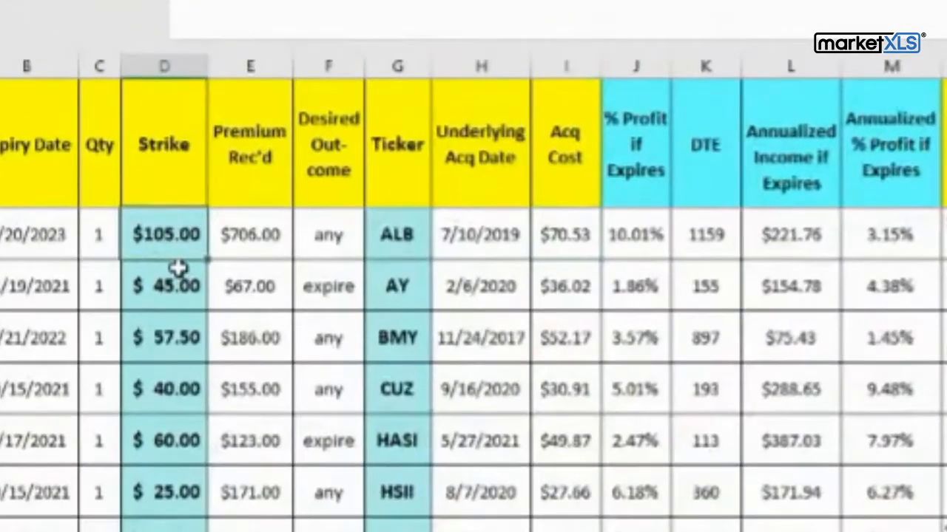
{"action": "mouse_move", "coordinate": [178, 259]}
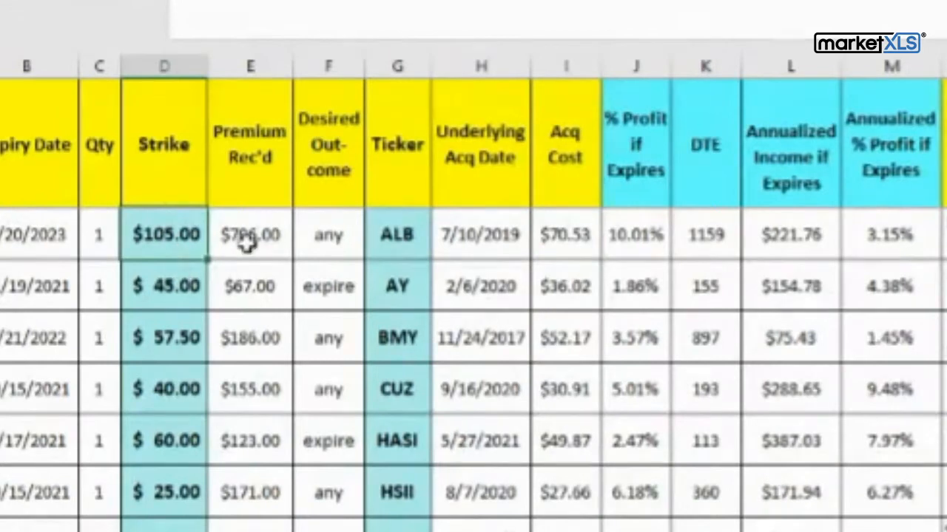
{"action": "mouse_move", "coordinate": [258, 251]}
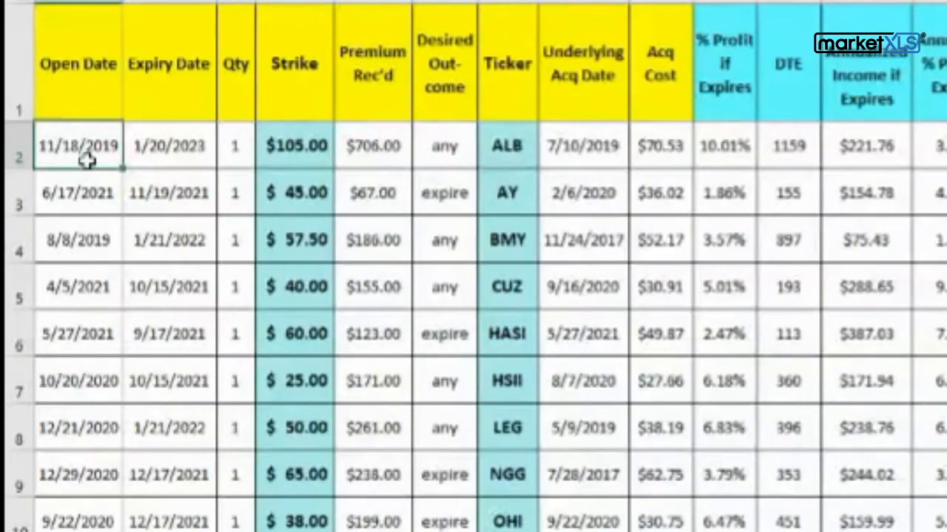
{"action": "left_click", "coordinate": [293, 145]}
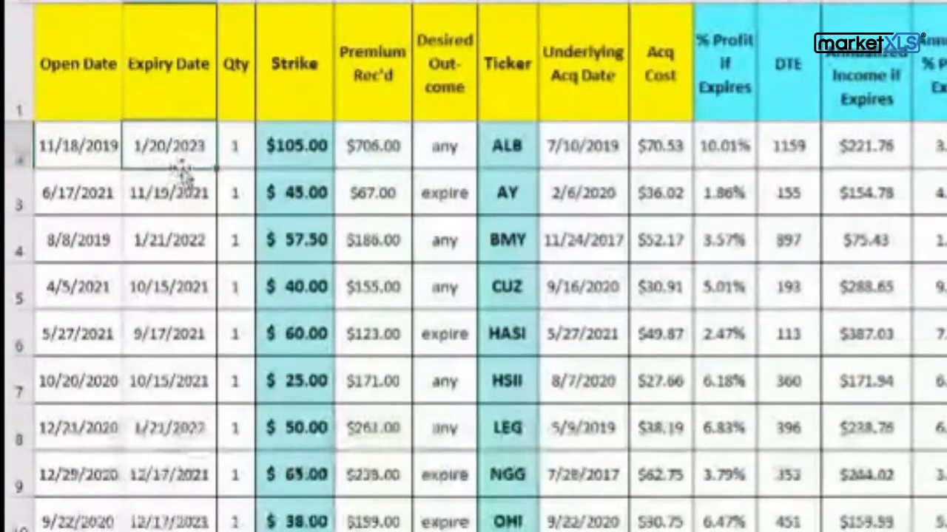
{"action": "left_click", "coordinate": [294, 145]}
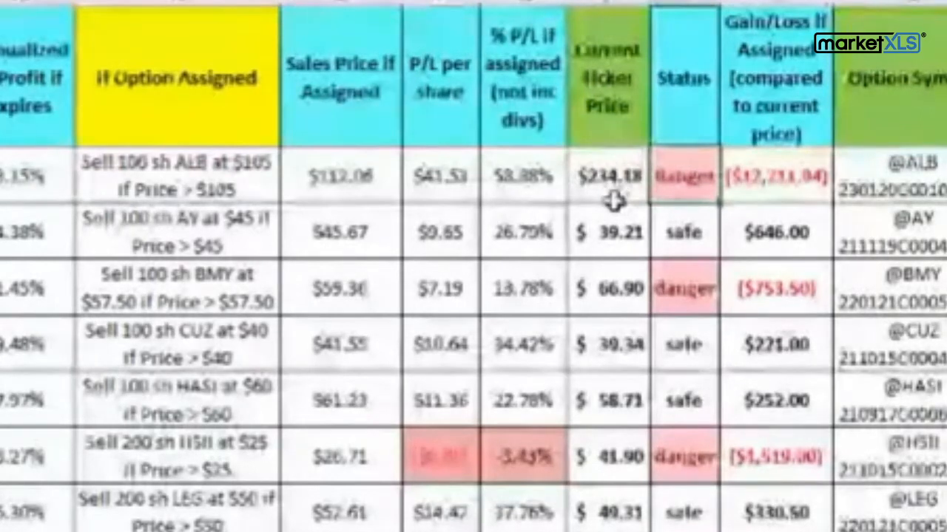
{"action": "mouse_move", "coordinate": [625, 193]}
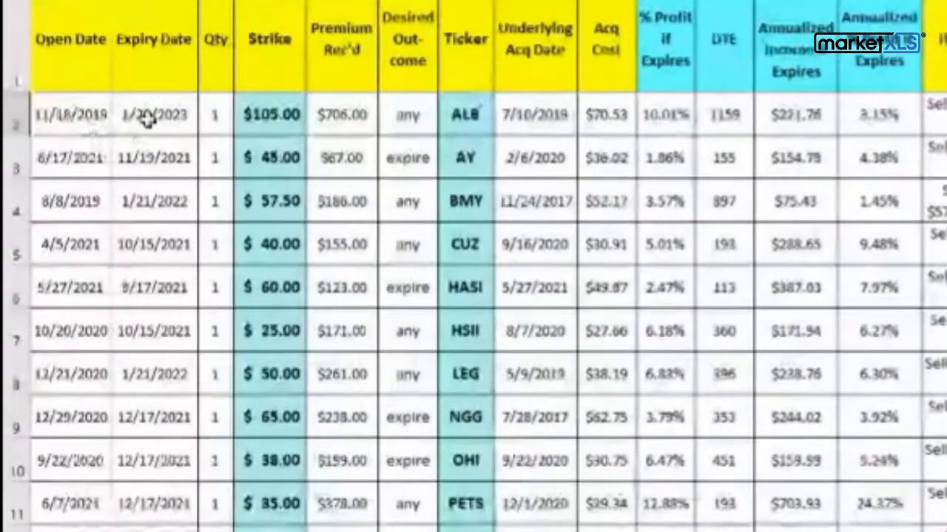
{"action": "mouse_move", "coordinate": [170, 132]}
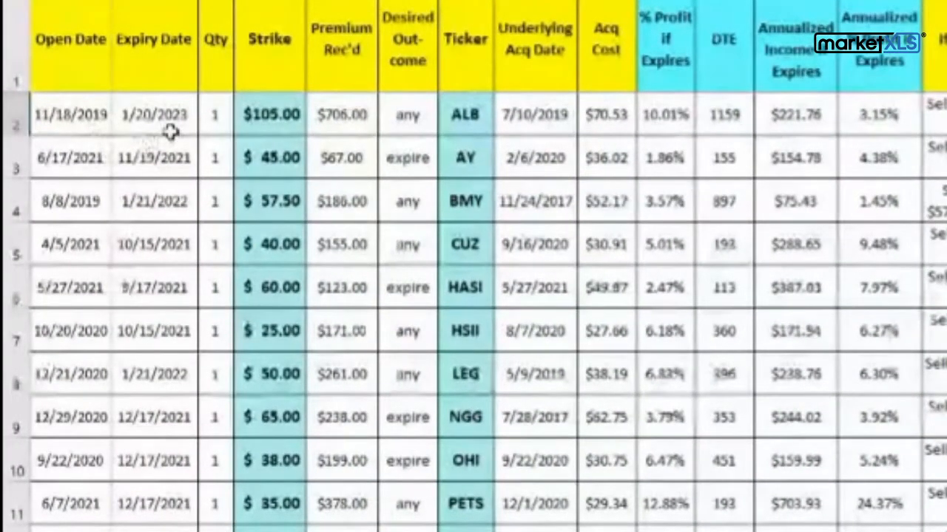
{"action": "mouse_move", "coordinate": [114, 122]}
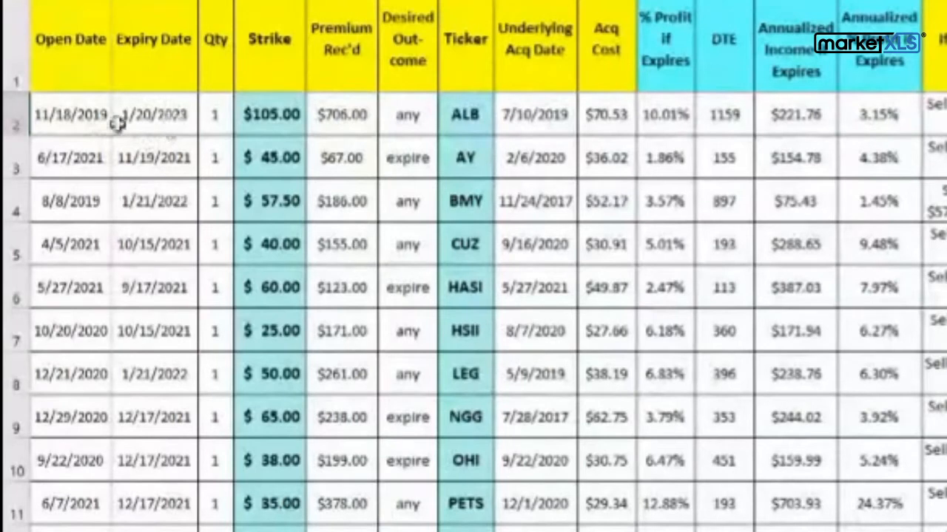
{"action": "mouse_move", "coordinate": [172, 128]}
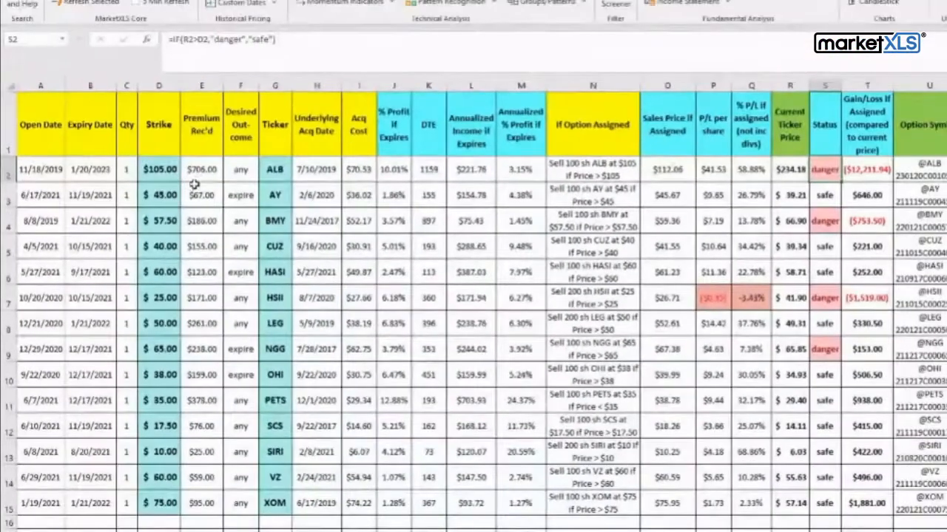
{"action": "mouse_move", "coordinate": [620, 287]}
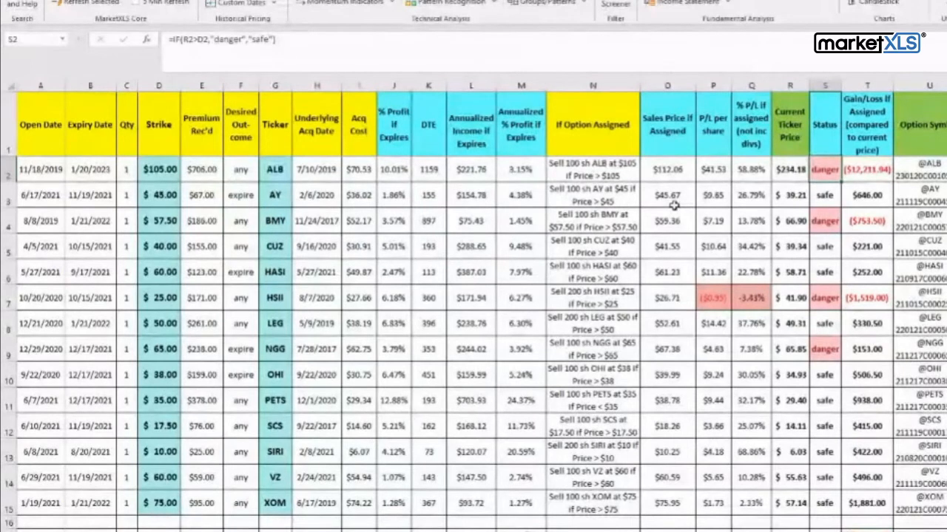
Inspect the $105.00 strike, Fee column, trade-entry columns and If Option Assigned columns
{"action": "left_click", "coordinate": [158, 170]}
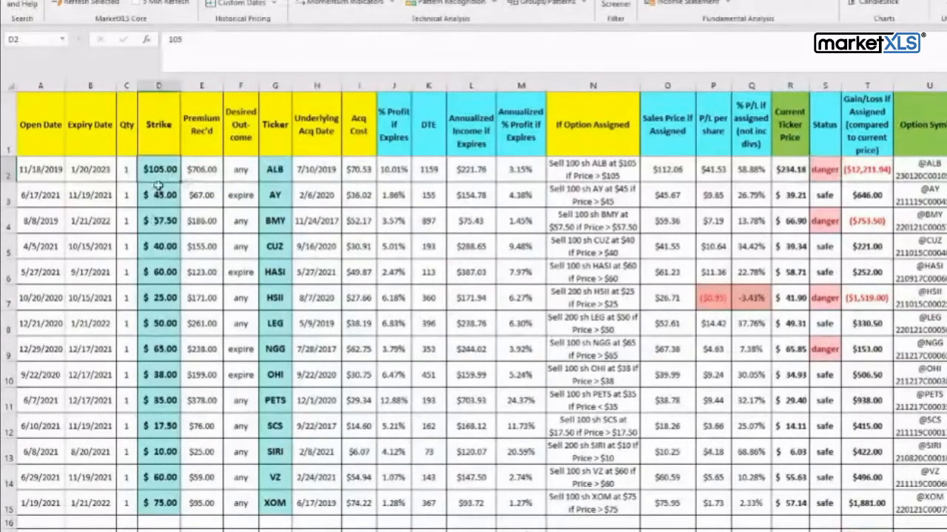
{"action": "mouse_move", "coordinate": [624, 257]}
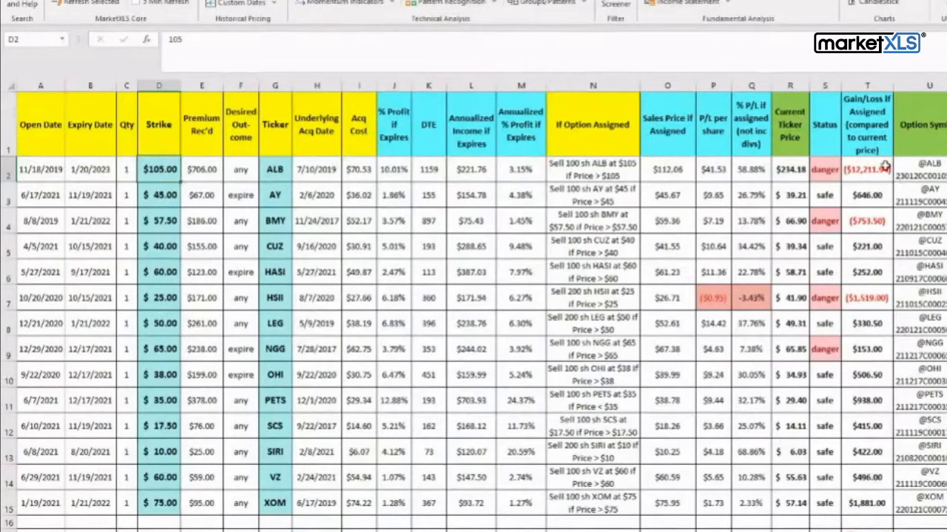
{"action": "left_click", "coordinate": [865, 168]}
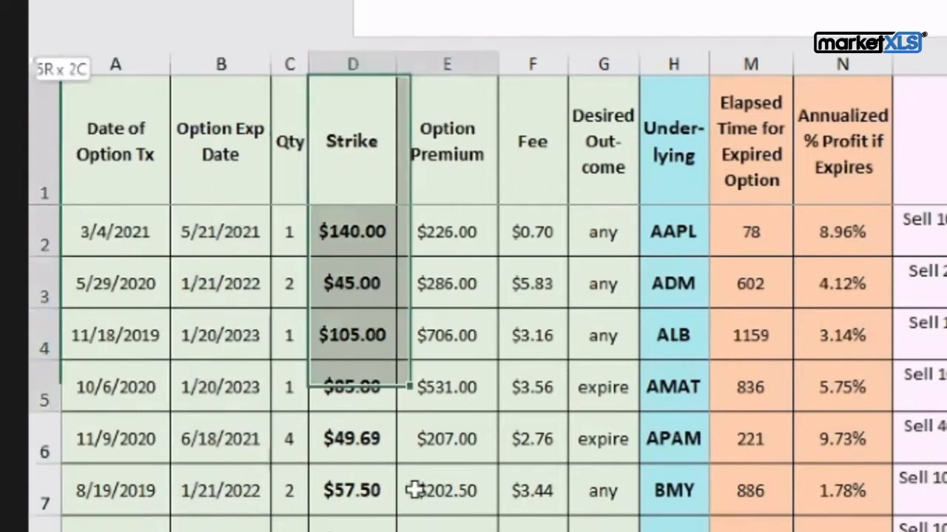
{"action": "left_click", "coordinate": [447, 141]}
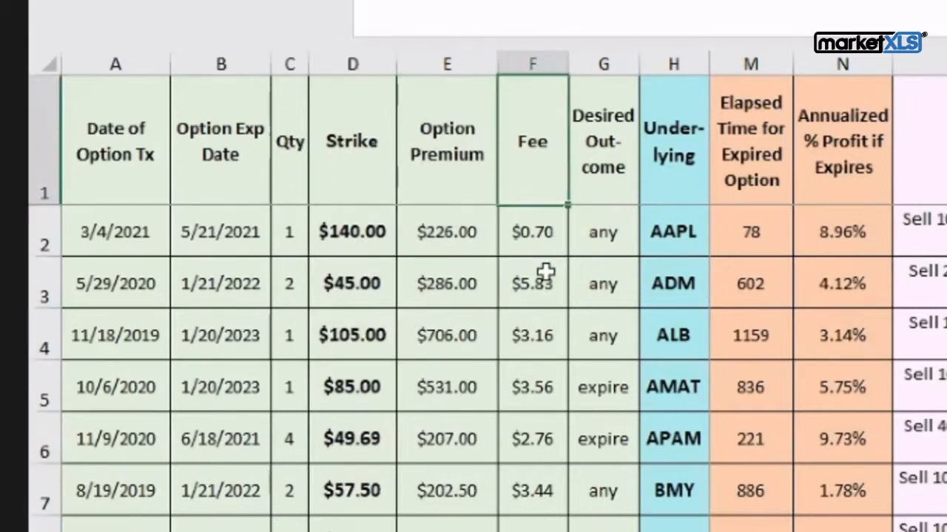
{"action": "left_click", "coordinate": [531, 333]}
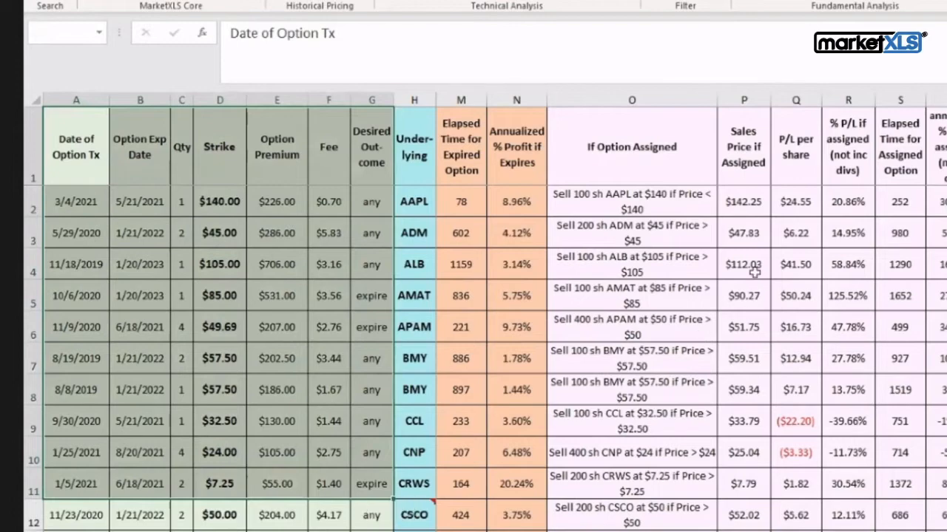
{"action": "left_click", "coordinate": [630, 201]}
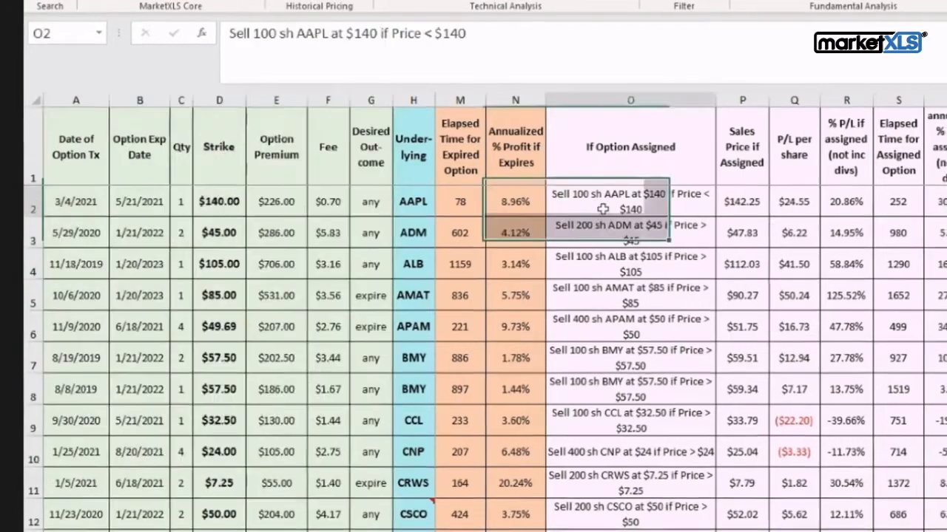
{"action": "scroll", "scroll_direction": "right", "scroll_amount": 3}
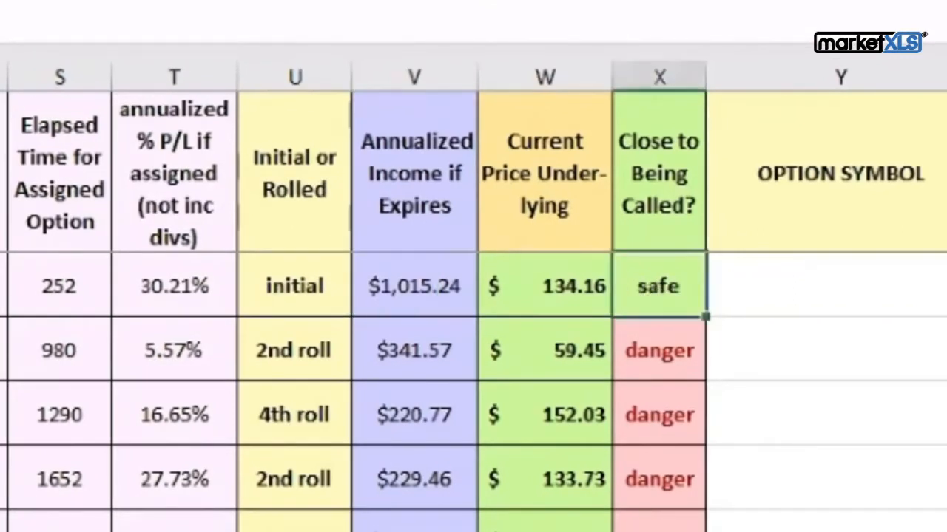
{"action": "mouse_move", "coordinate": [537, 314]}
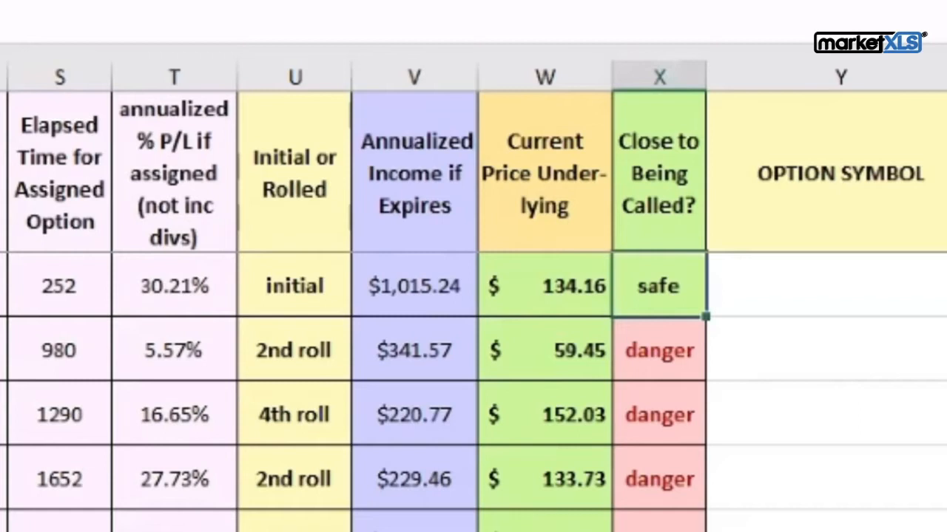
{"action": "mouse_move", "coordinate": [466, 432]}
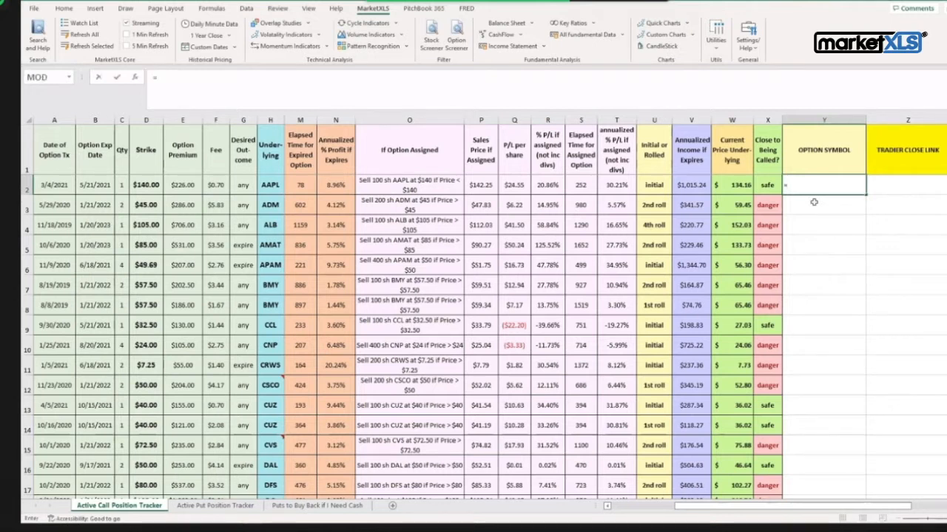
Enter =OptionSymbol(H2,B2,"c",D2) in Y2 and fill it down the column
{"action": "type", "text": "=options"}
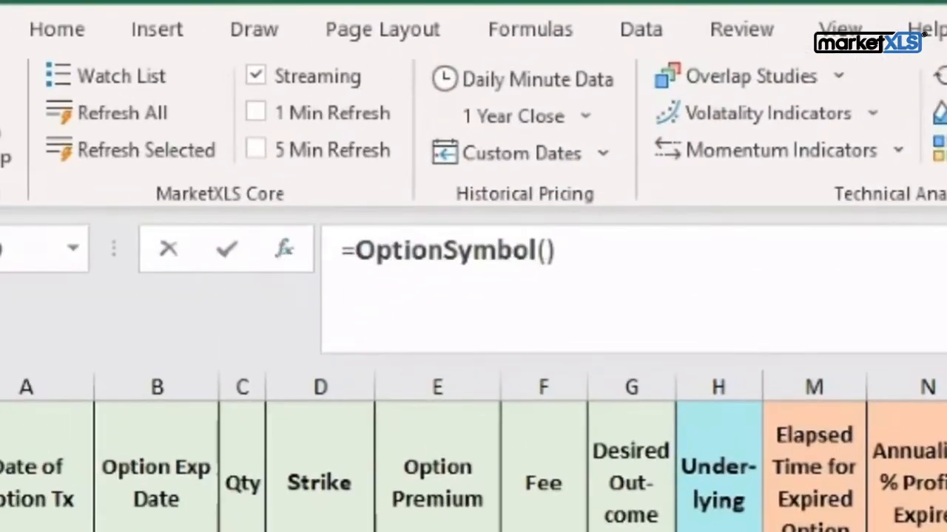
{"action": "left_click", "coordinate": [284, 248]}
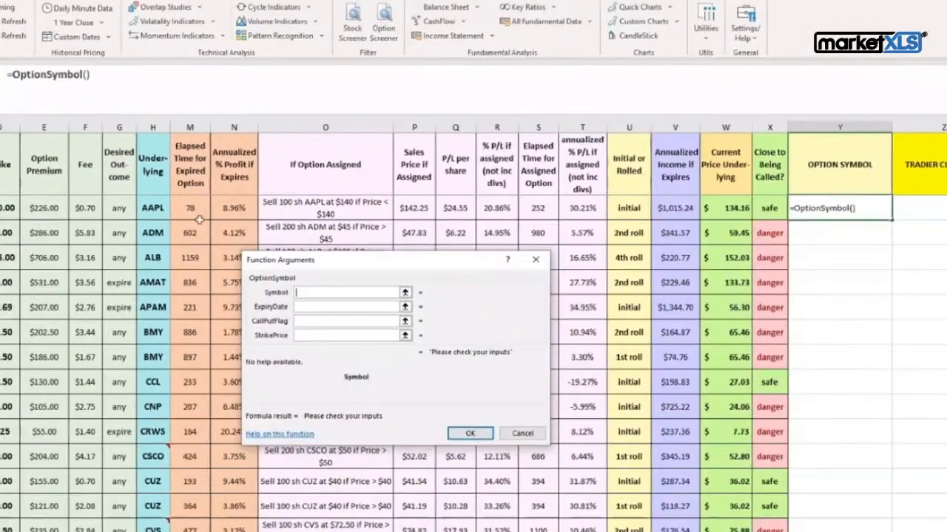
{"action": "type", "text": "H2"}
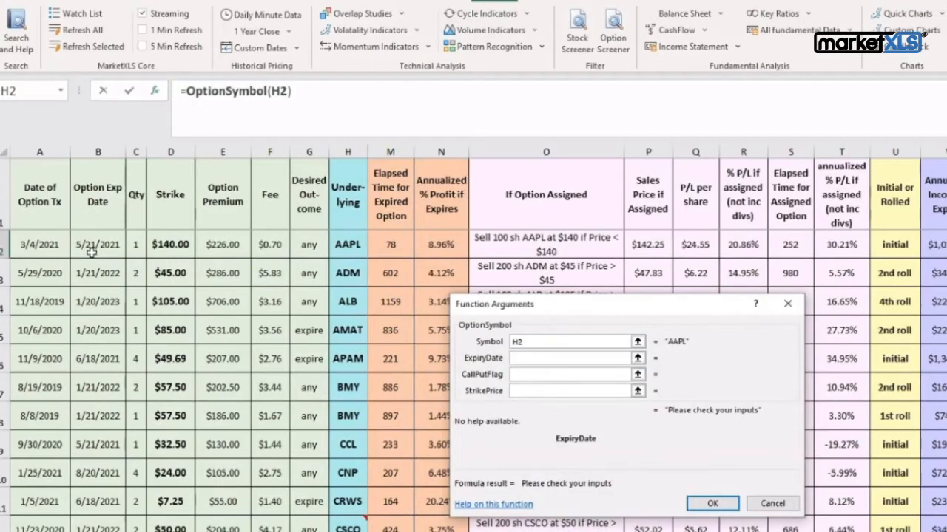
{"action": "left_click", "coordinate": [97, 244]}
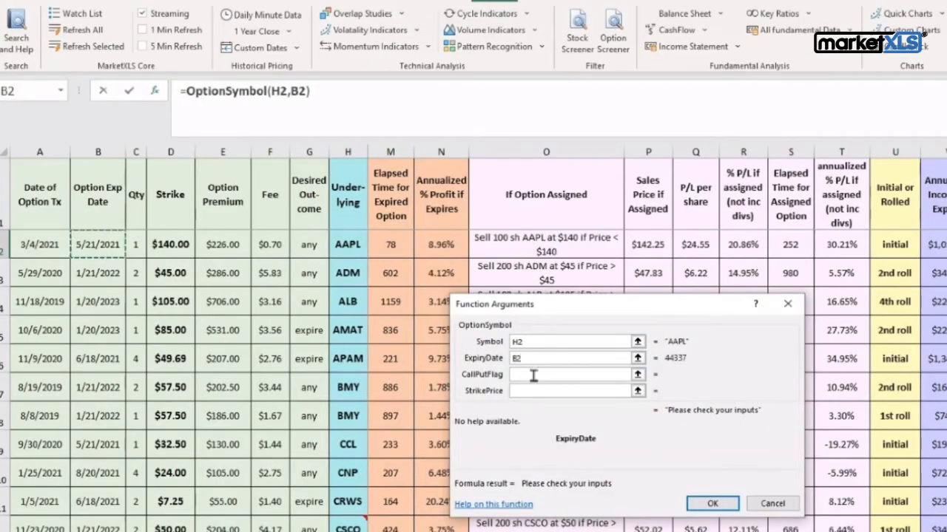
{"action": "type", "text": "c"}
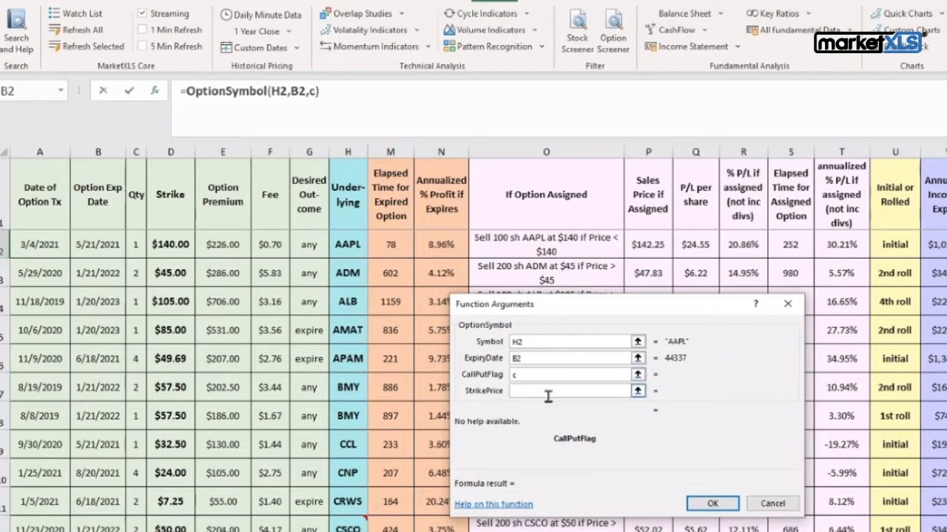
{"action": "left_click", "coordinate": [573, 390]}
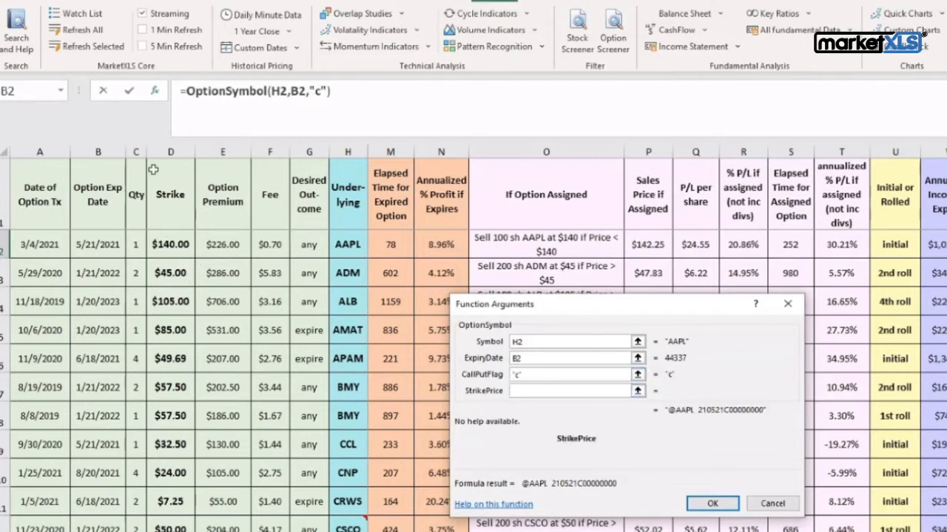
{"action": "left_click", "coordinate": [170, 244]}
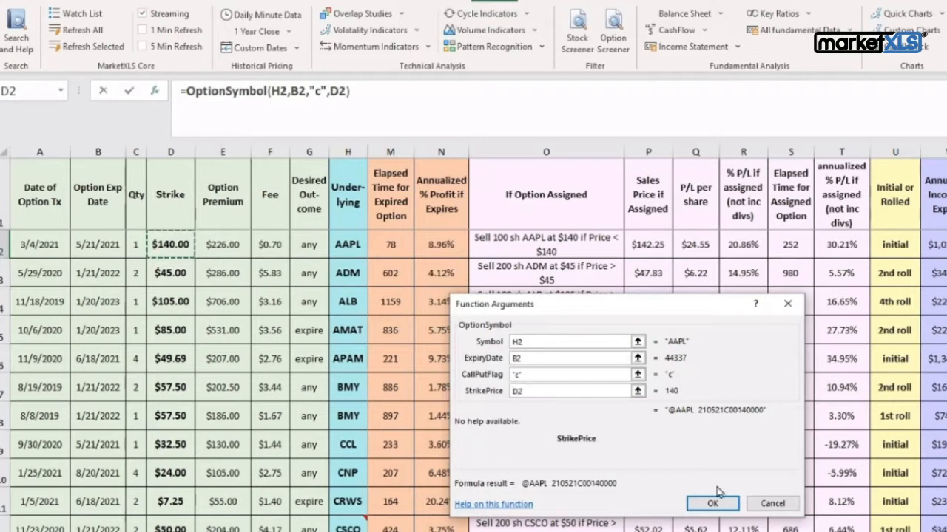
{"action": "left_click", "coordinate": [712, 503]}
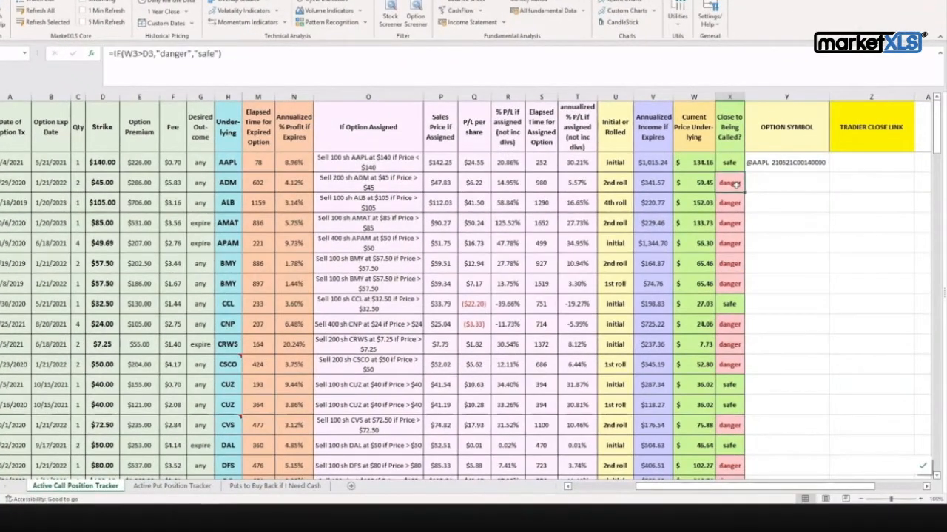
{"action": "scroll", "scroll_direction": "down", "scroll_amount": 3}
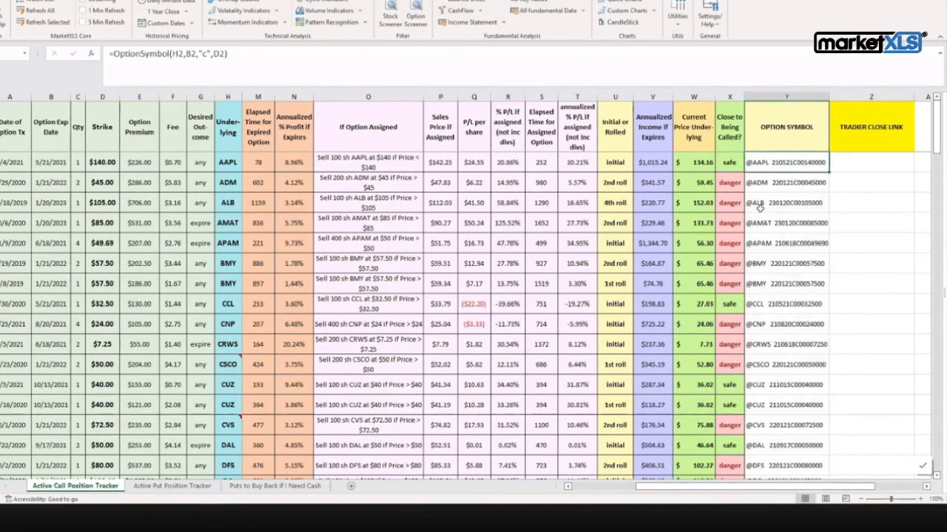
{"action": "mouse_move", "coordinate": [788, 307]}
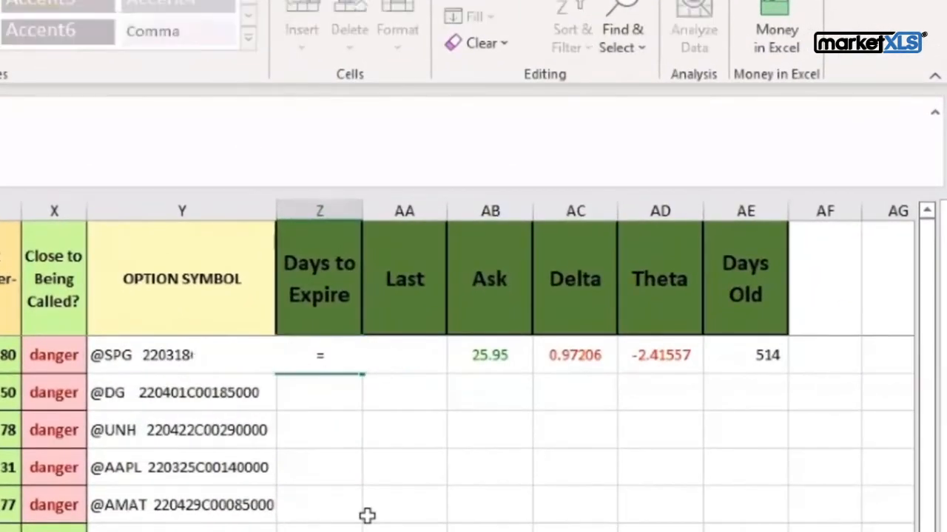
Enter an expiry-minus-TODAY() formula in Z2, fill down, and check the UNH and DFS results
{"action": "type", "text": "=Y2"}
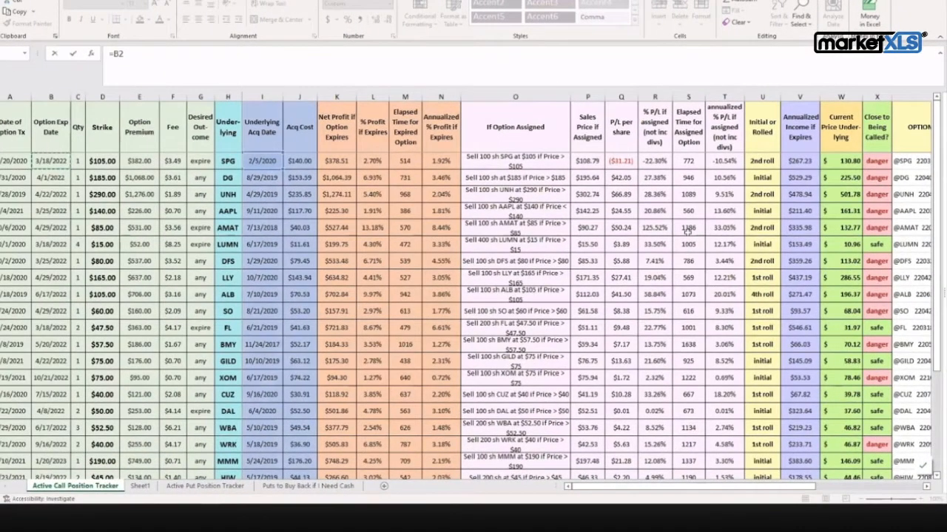
{"action": "type", "text": "-today"}
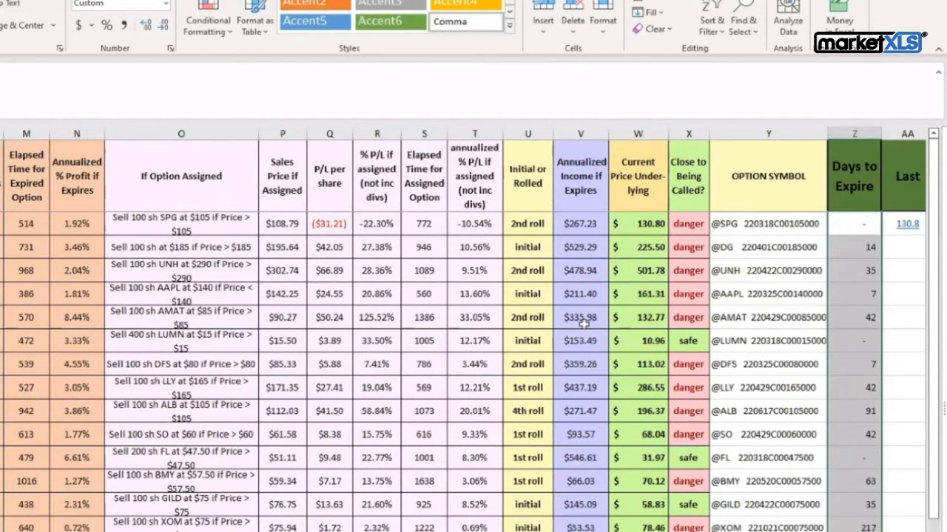
{"action": "scroll", "scroll_direction": "down", "scroll_amount": 3}
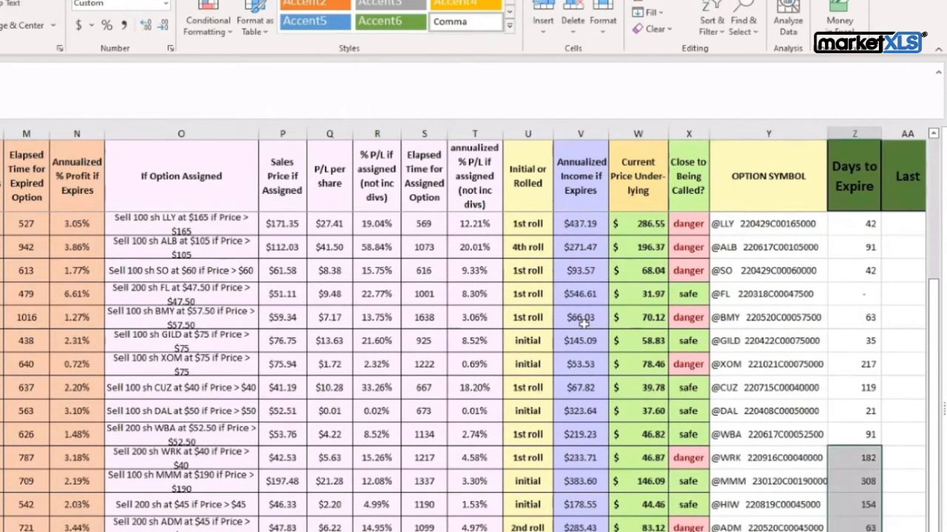
{"action": "scroll", "scroll_direction": "down", "scroll_amount": 3}
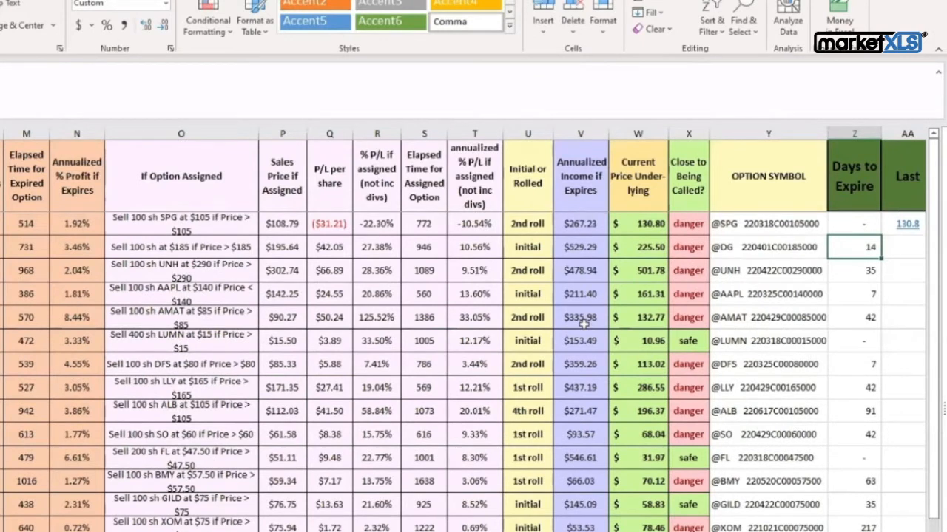
{"action": "left_click", "coordinate": [854, 269]}
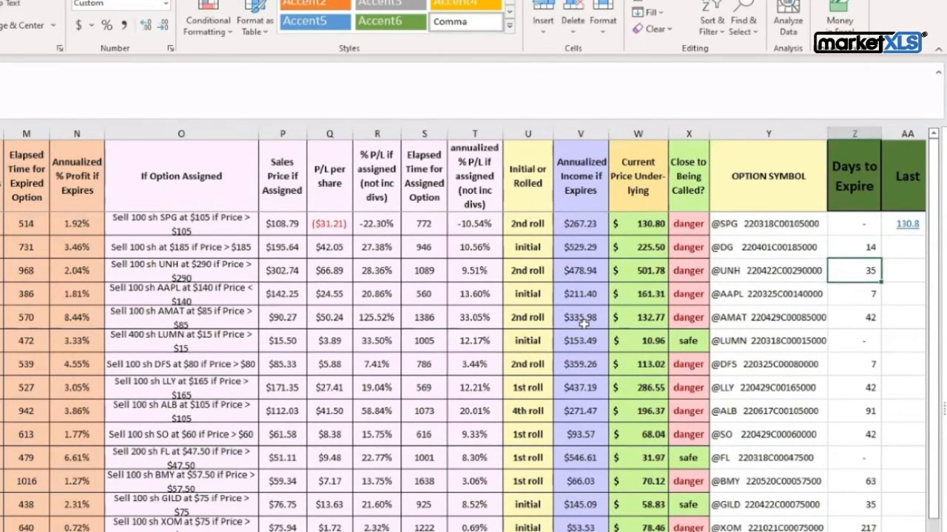
{"action": "left_click", "coordinate": [853, 364]}
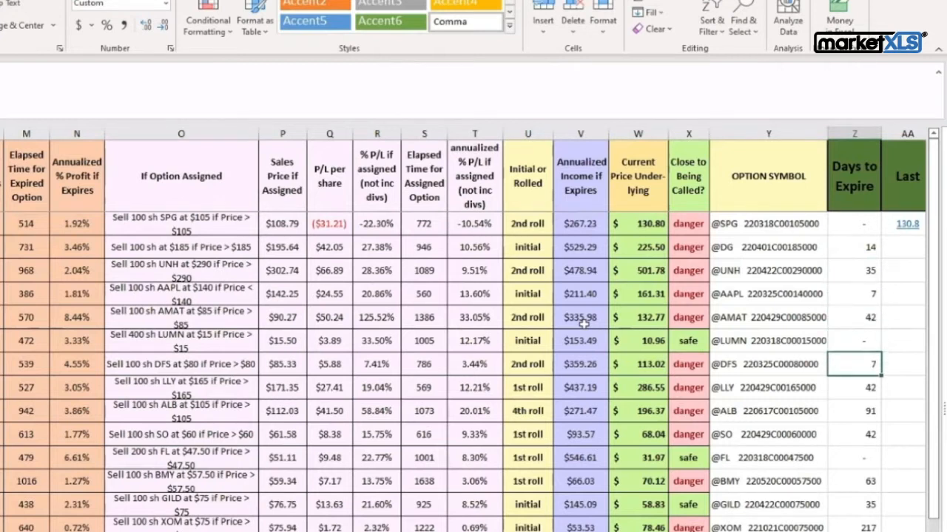
{"action": "scroll", "scroll_direction": "right", "scroll_amount": 3}
{"action": "type", "text": "="}
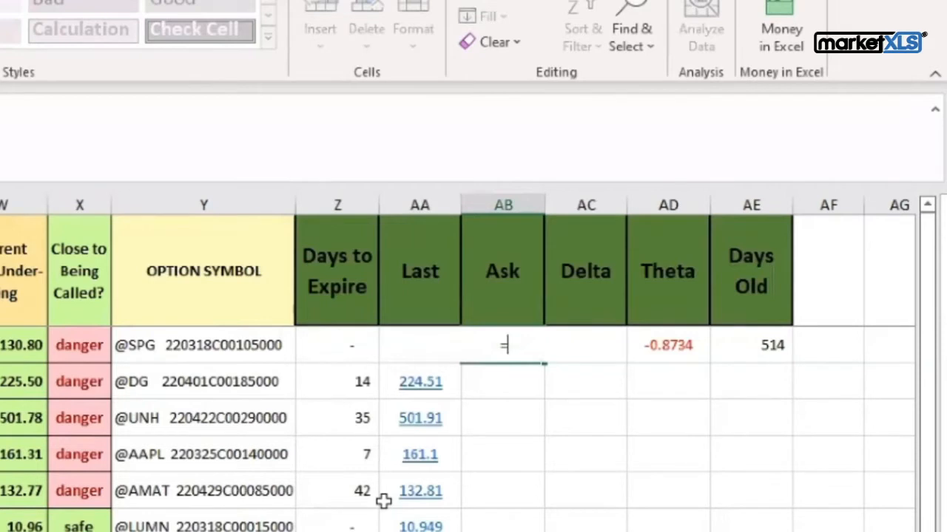
Enter =qm_stream_ask with the option's cell reference in AB2 and fill it down
{"action": "type", "text": "q"}
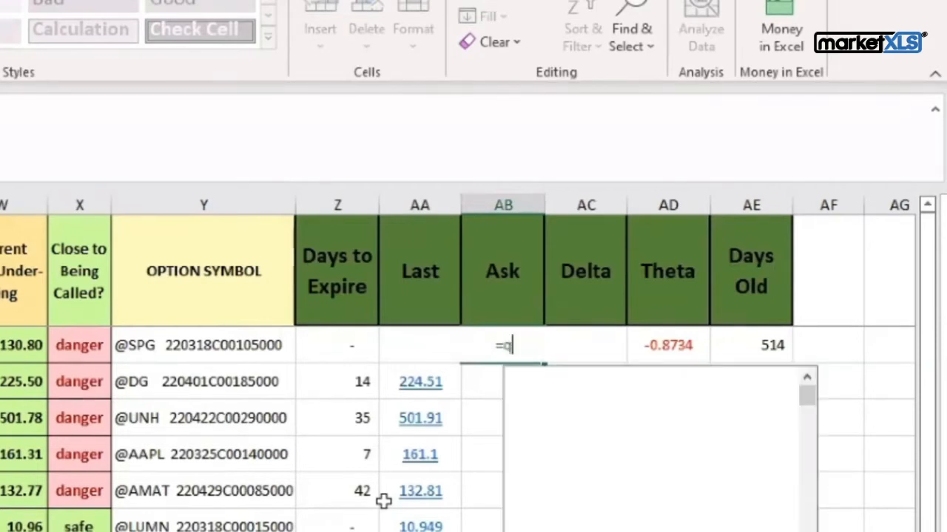
{"action": "type", "text": "m_stream_ask"}
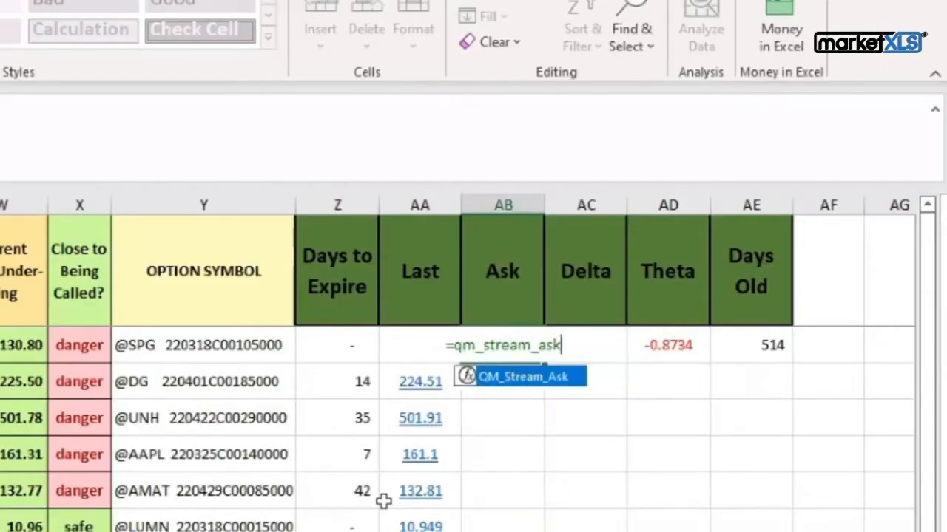
{"action": "left_click", "coordinate": [751, 345]}
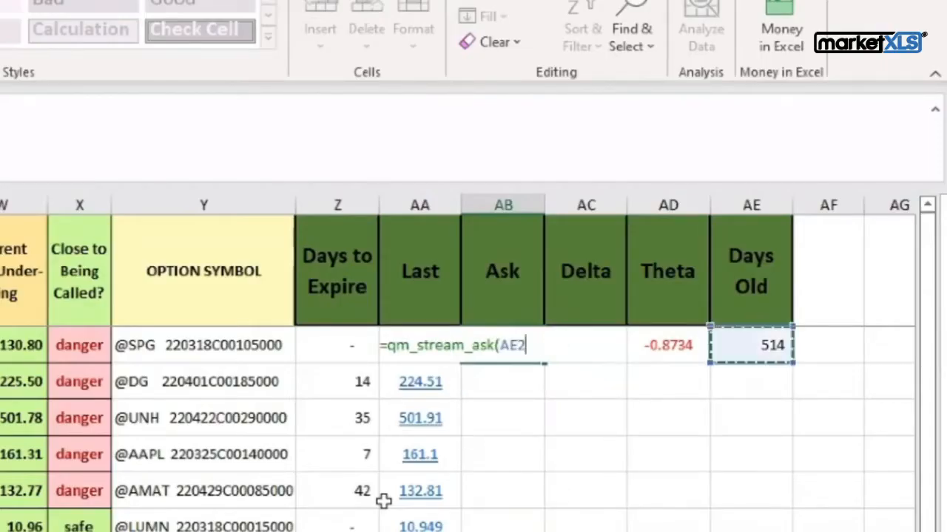
{"action": "left_click", "coordinate": [204, 345]}
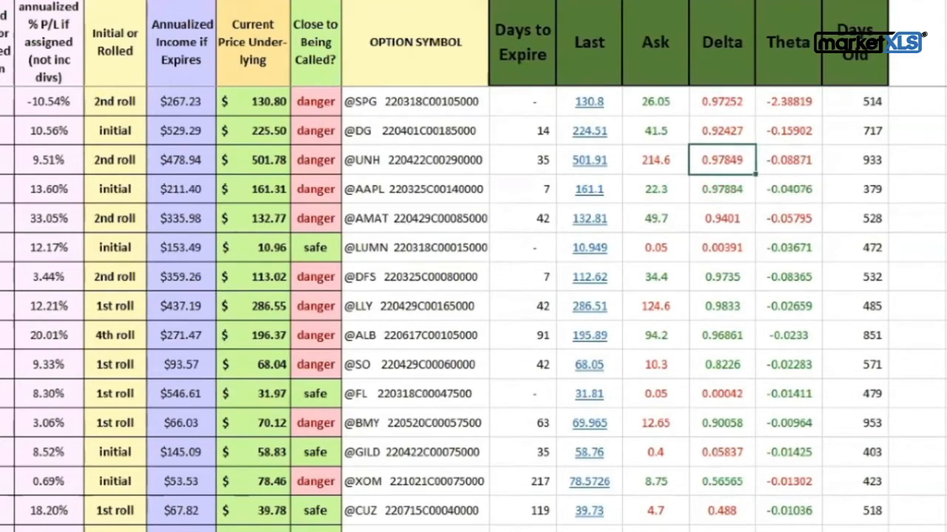
Select the empty column AF after Days Old and widen it for the link column
{"action": "scroll", "scroll_direction": "left", "scroll_amount": 3}
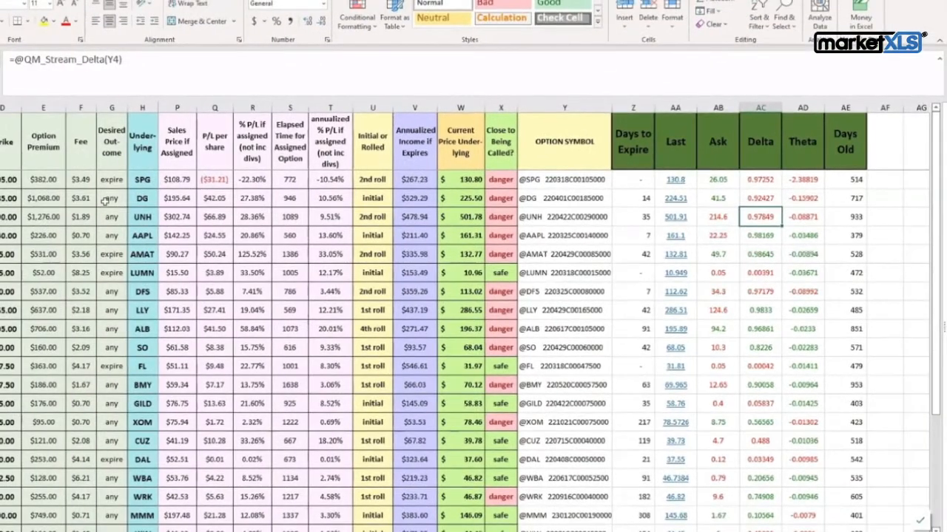
{"action": "mouse_move", "coordinate": [479, 194]}
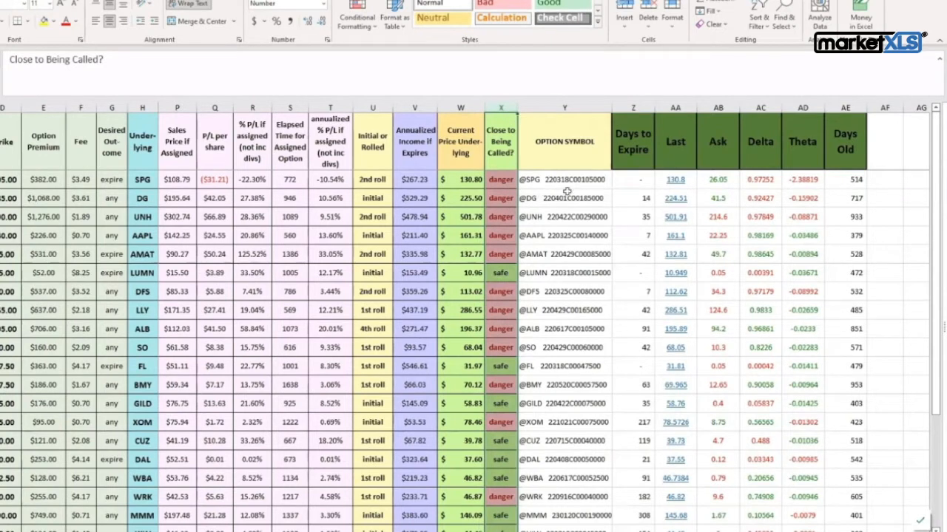
{"action": "left_click", "coordinate": [564, 179]}
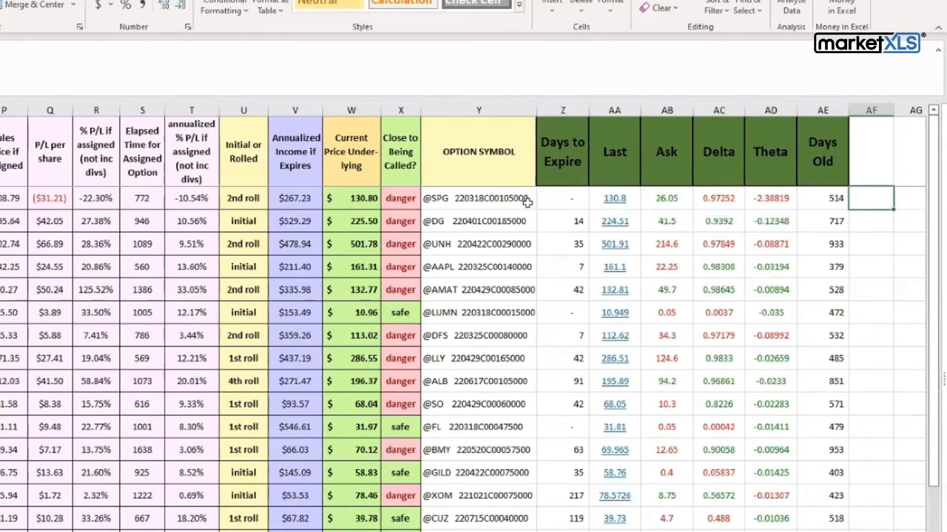
{"action": "scroll", "scroll_direction": "right", "scroll_amount": 3}
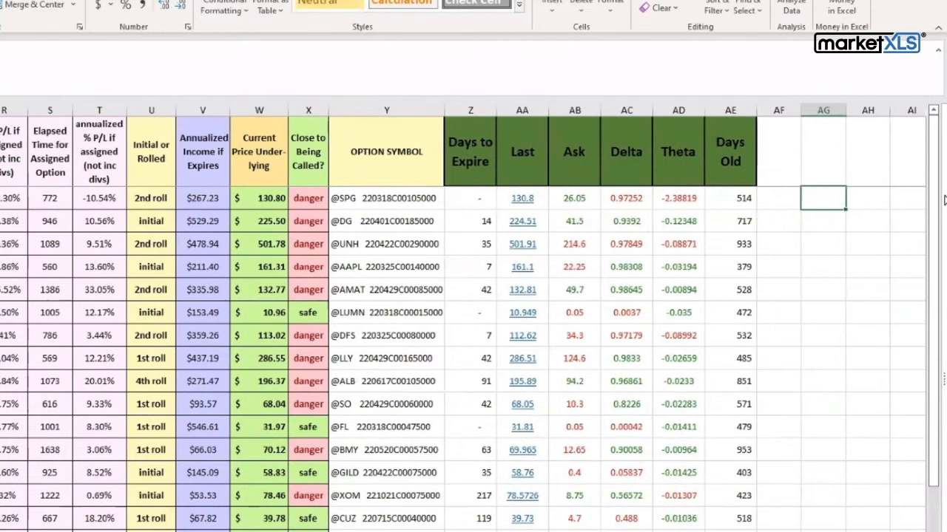
{"action": "left_click_drag", "start_coordinate": [835, 110], "coordinate": [877, 110]}
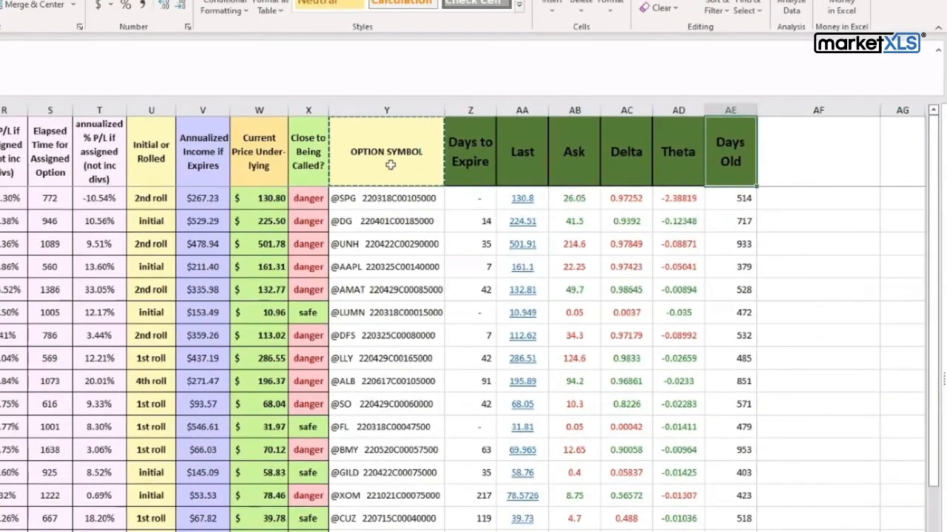
Type the Tradier CLOSE LINK header in AF1 and start =TradeSingleLegTradier in AF2
{"action": "type", "text": "Tradier"}
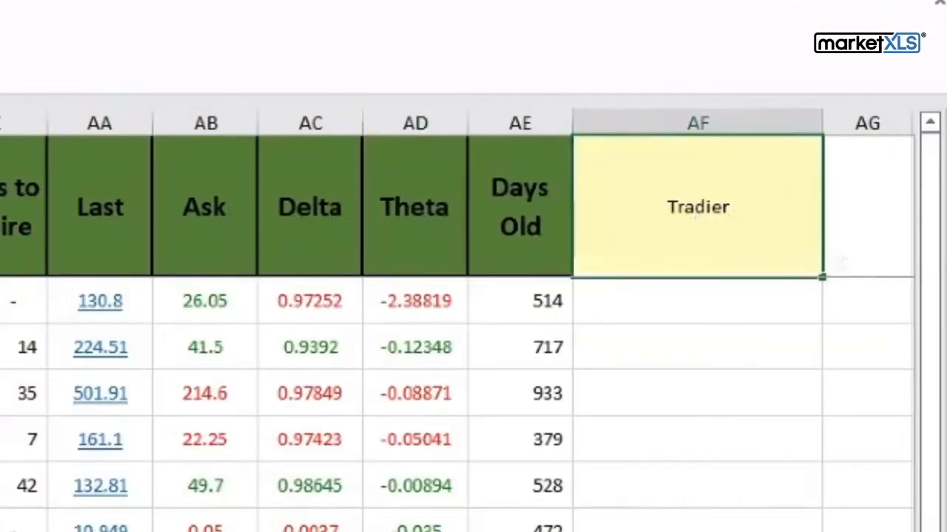
{"action": "type", "text": "CLOSE LINK"}
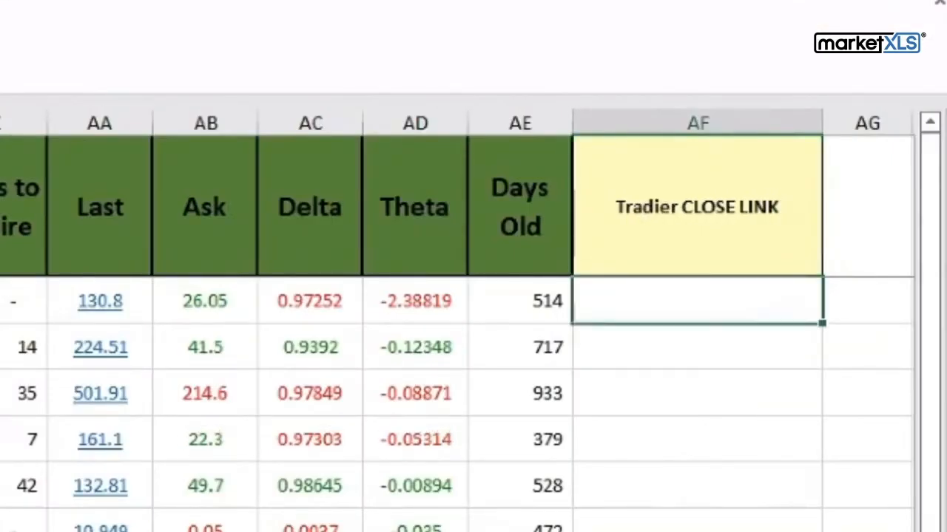
{"action": "type", "text": "=t"}
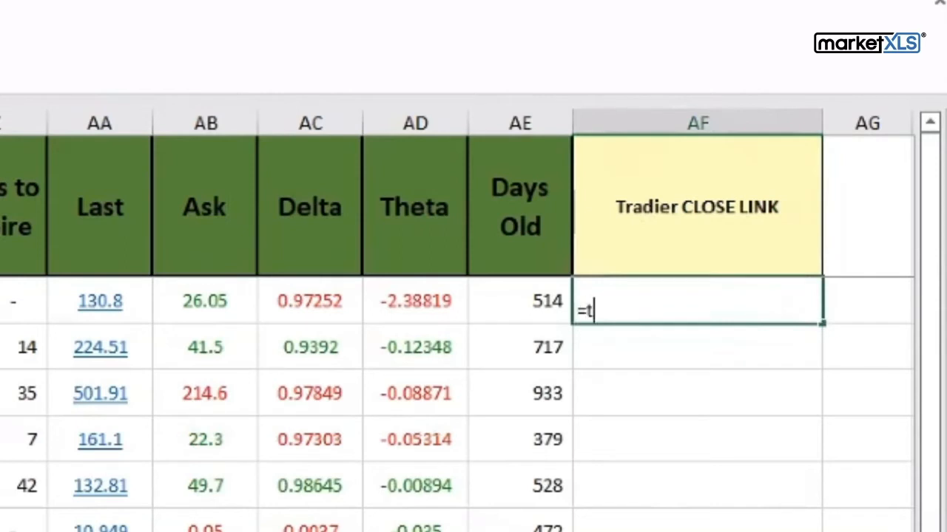
{"action": "type", "text": "radier("}
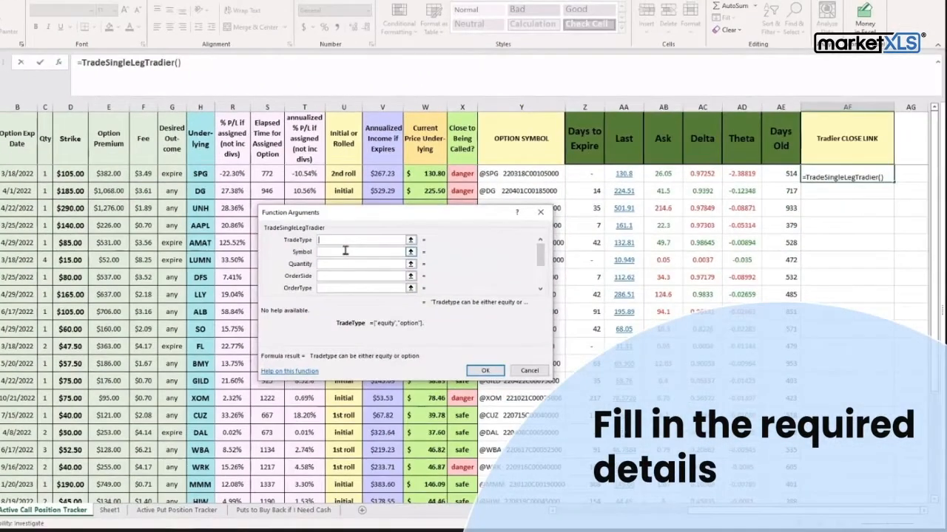
Fill TradeSingleLegTradier arguments: "option", H2, C2, "buytoclose", "market", "gtc", Y2
{"action": "type", "text": "option\",H2,C2"}
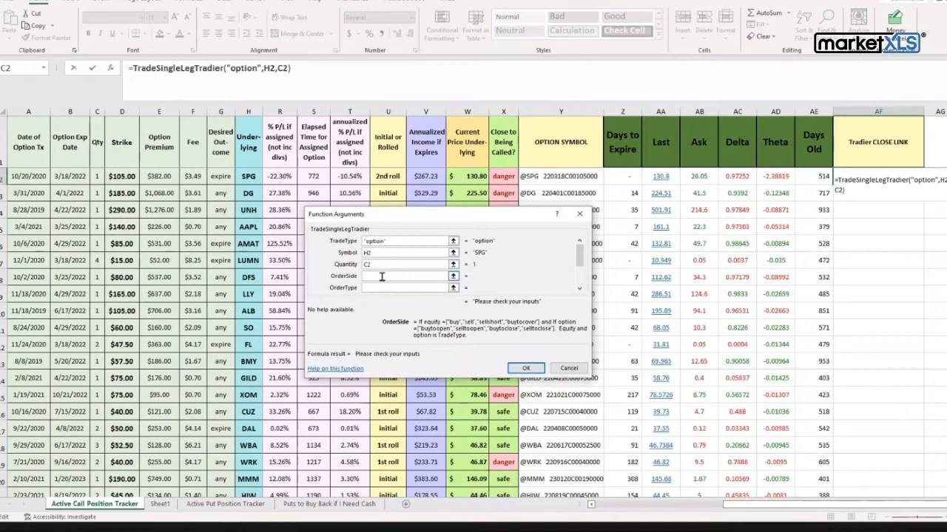
{"action": "type", "text": "buytoclose\""}
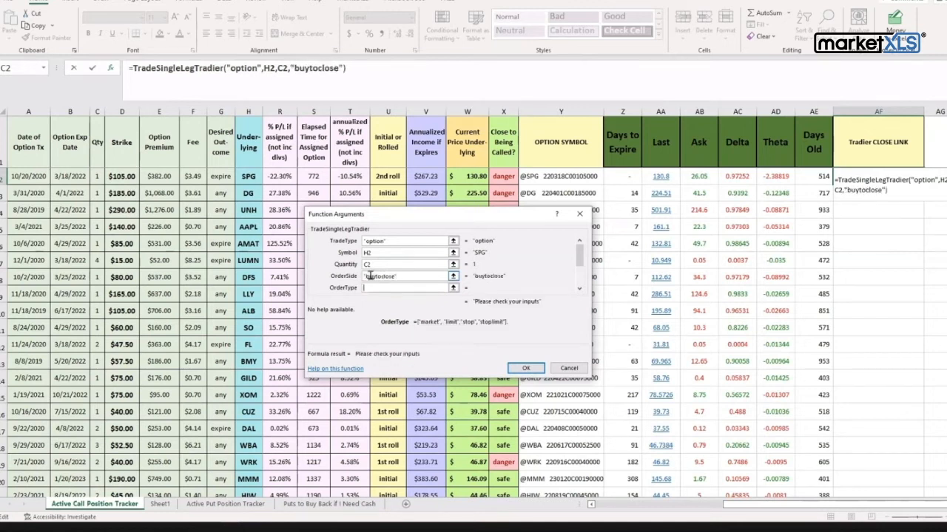
{"action": "type", "text": "gt"}
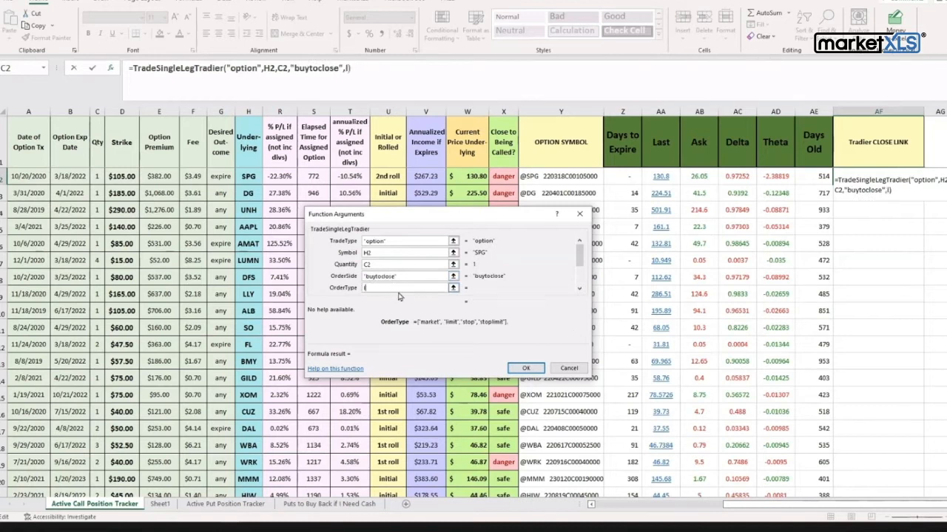
{"action": "type", "text": "market\""}
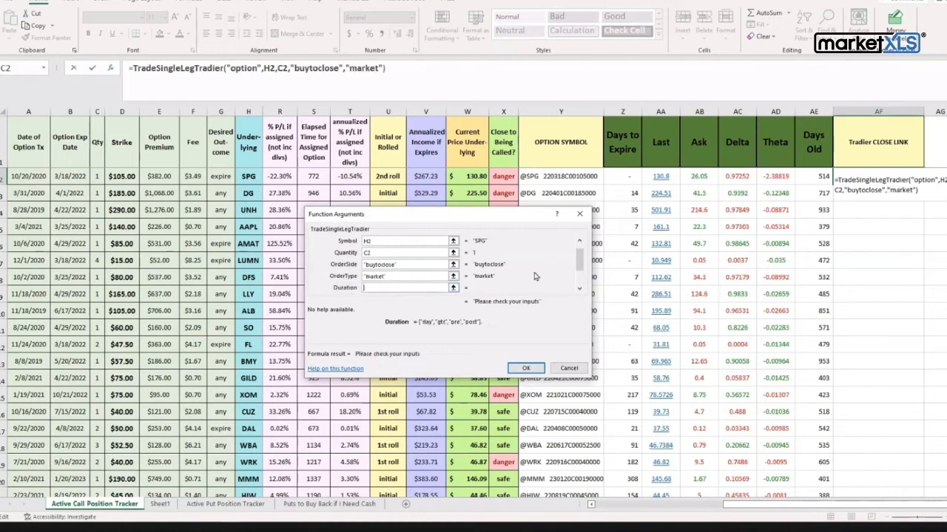
{"action": "type", "text": "gtc\",Y2"}
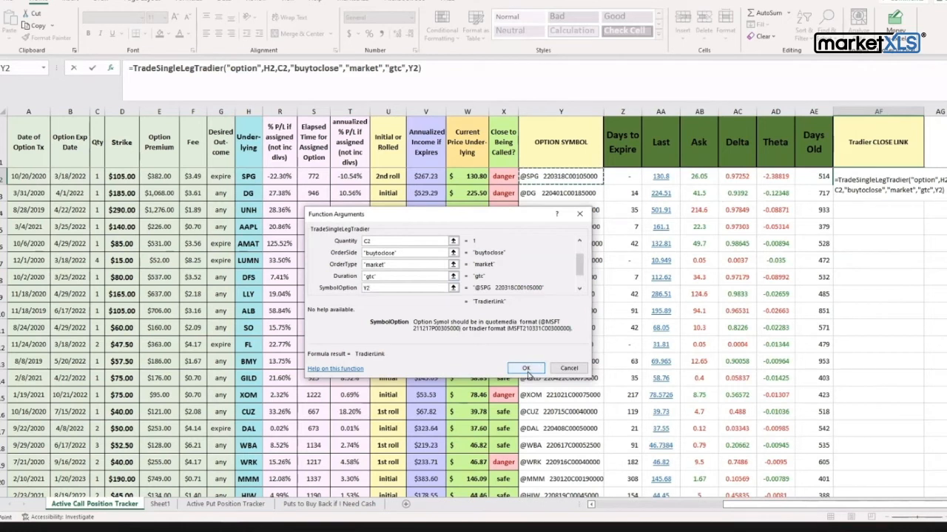
{"action": "left_click", "coordinate": [526, 369]}
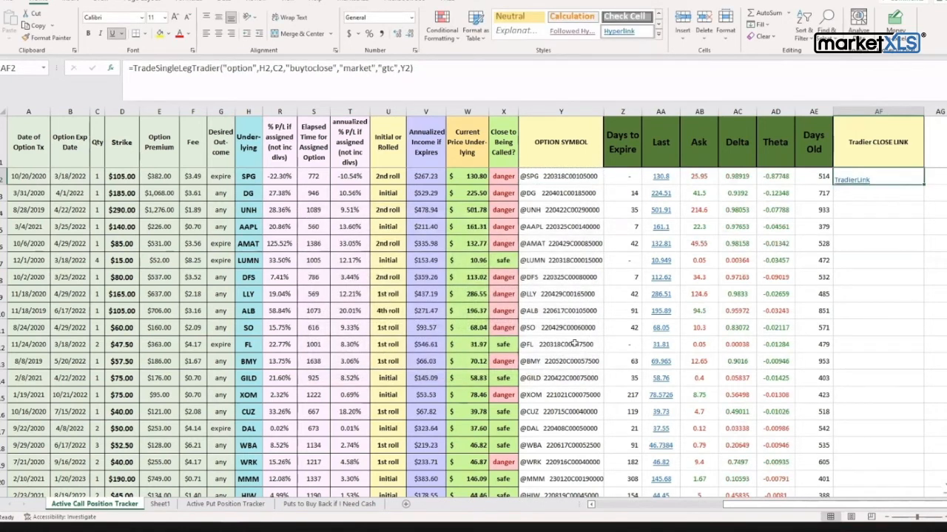
Fill the close-link formula down, verify its ticker reference, and open the SPG TradierLink
{"action": "left_click", "coordinate": [814, 176]}
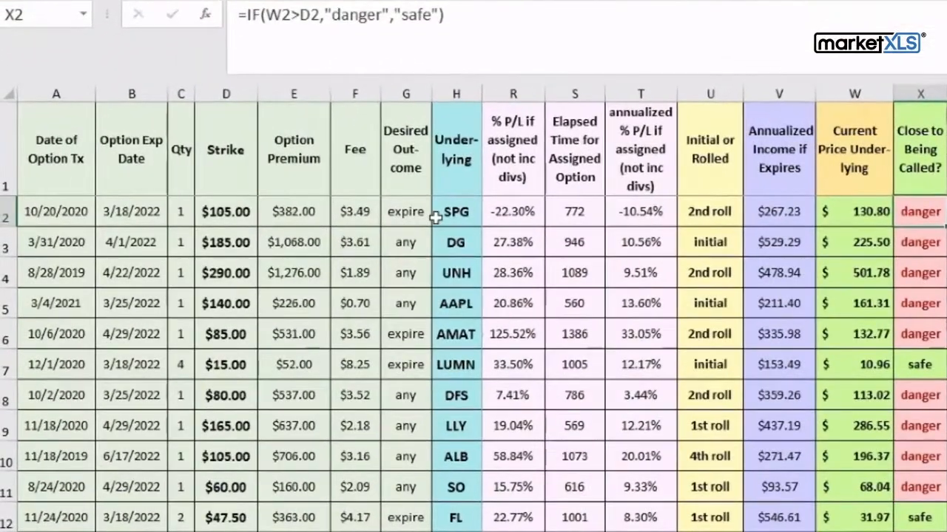
{"action": "left_click", "coordinate": [455, 211]}
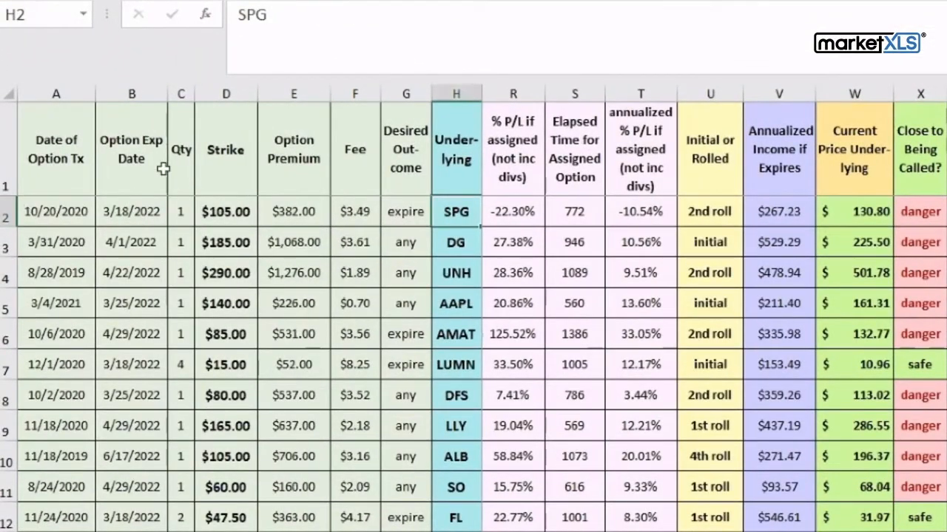
{"action": "mouse_move", "coordinate": [126, 222]}
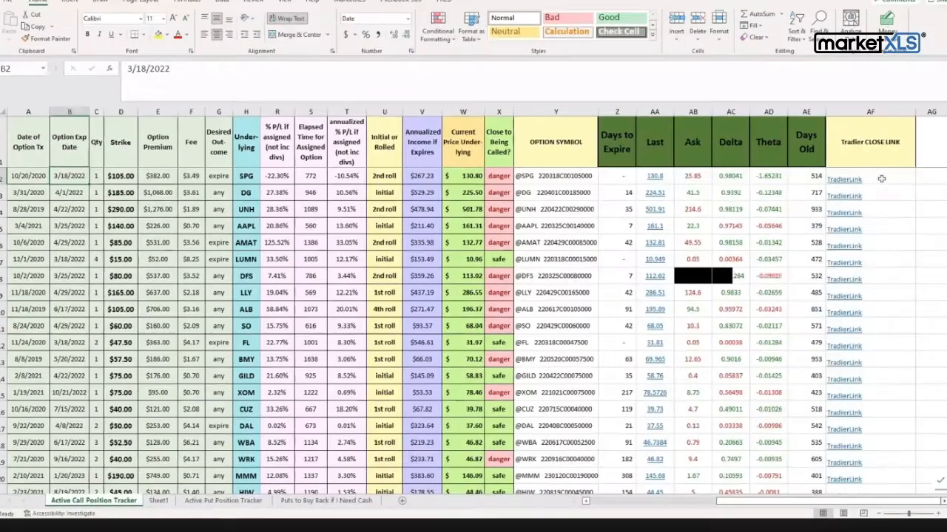
{"action": "left_click", "coordinate": [843, 179]}
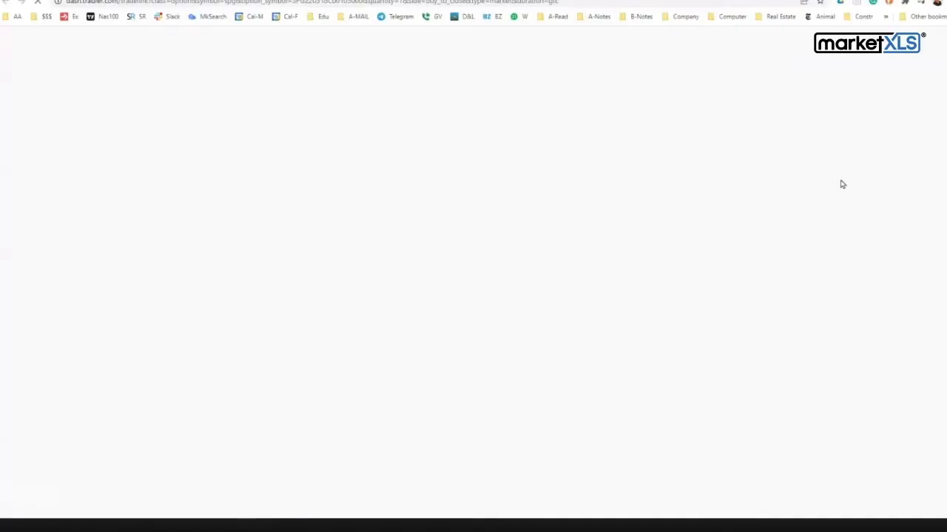